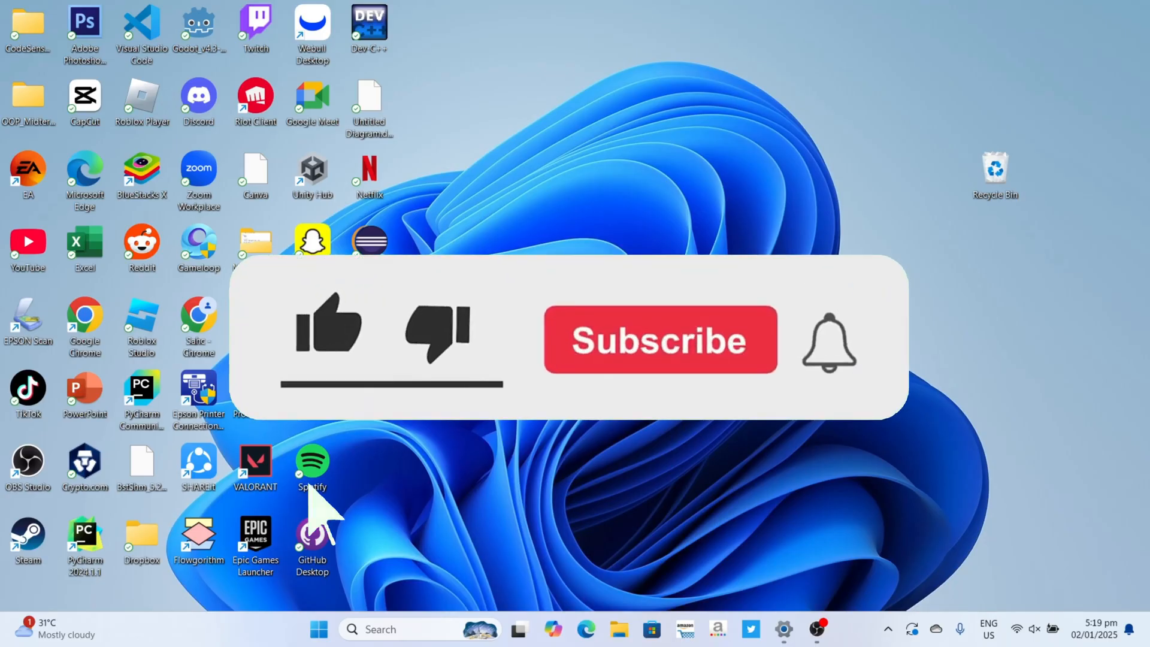
# - Launch Google Chrome and search the web for 'linkedin microsoft store'
pyautogui.click(658, 339)
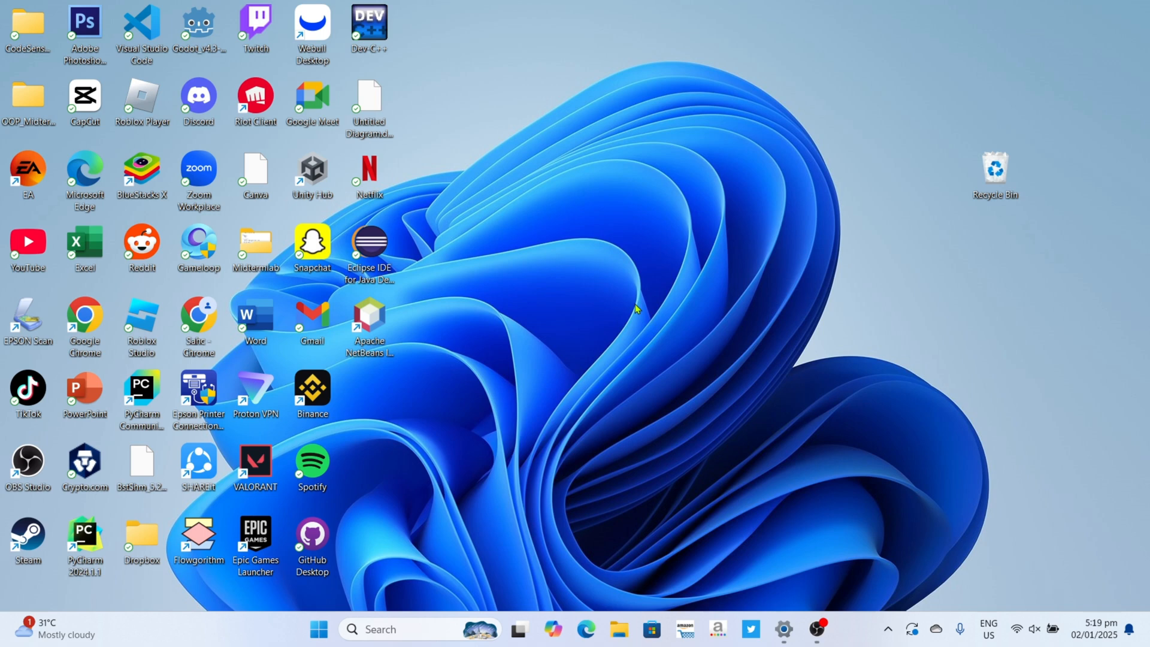
pyautogui.moveTo(644, 309)
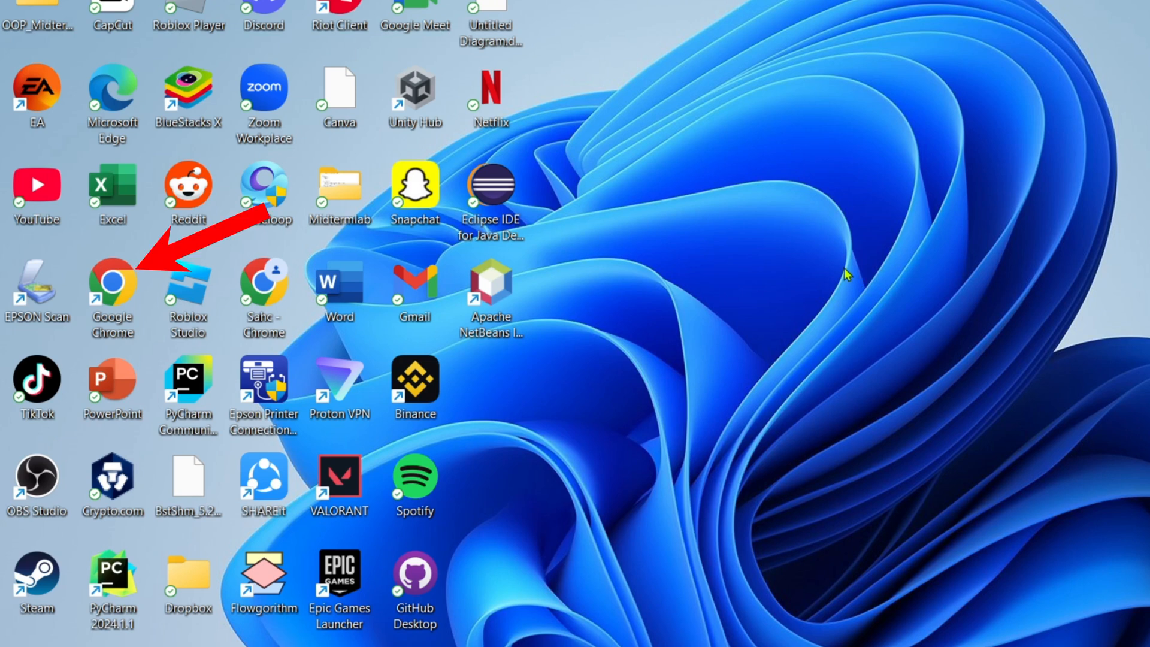
pyautogui.doubleClick(112, 280)
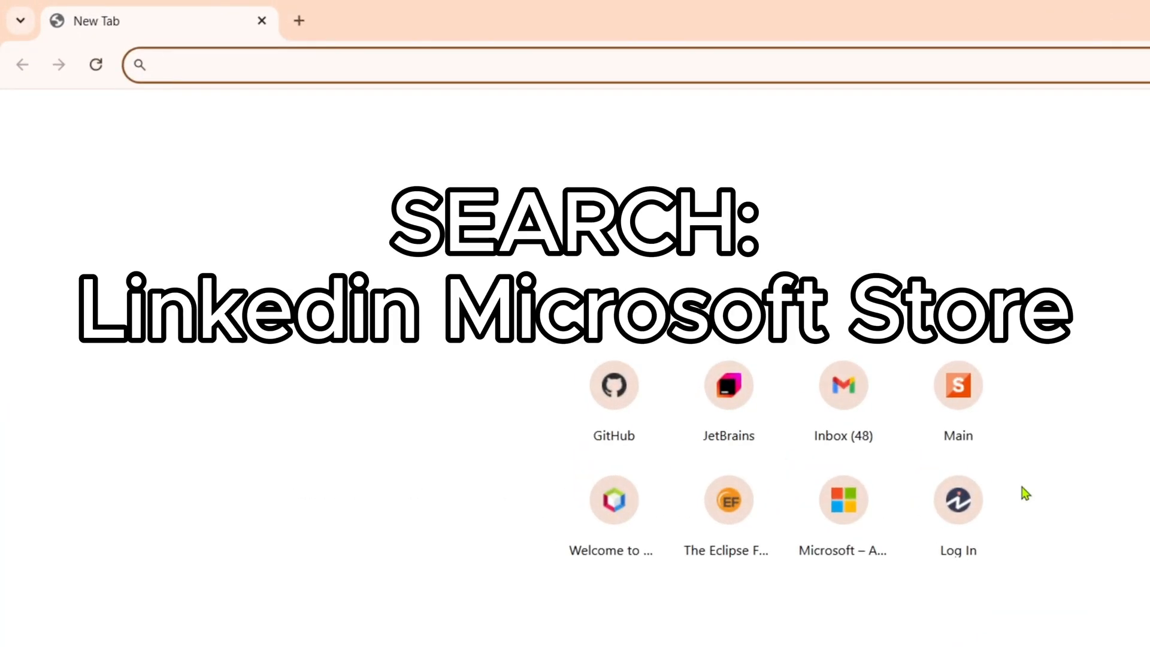
pyautogui.write('linkedin microsoft store')
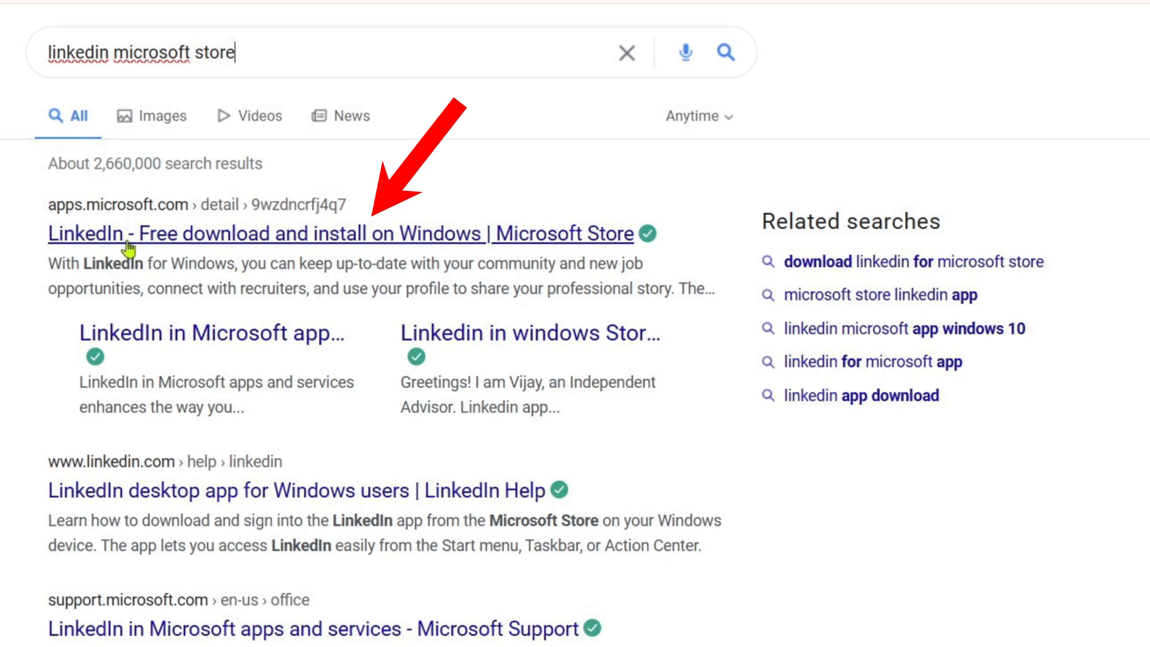
# - Go to the Microsoft Store result for LinkedIn and download the LinkedIn installer
pyautogui.click(340, 234)
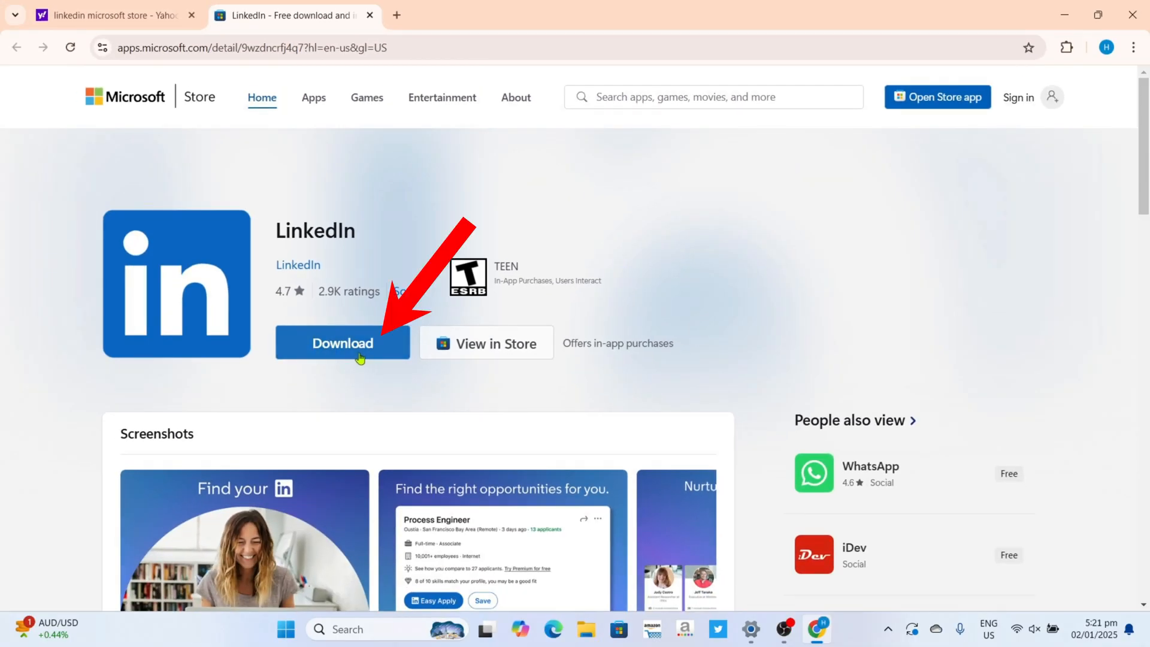
pyautogui.click(342, 342)
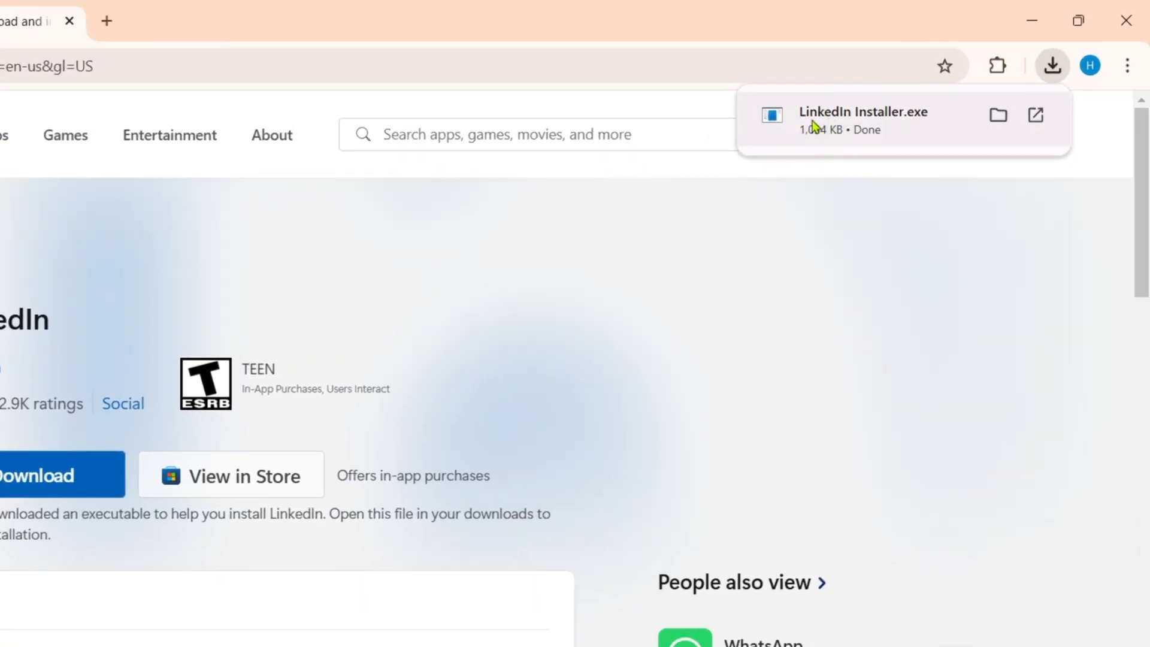
pyautogui.moveTo(850, 135)
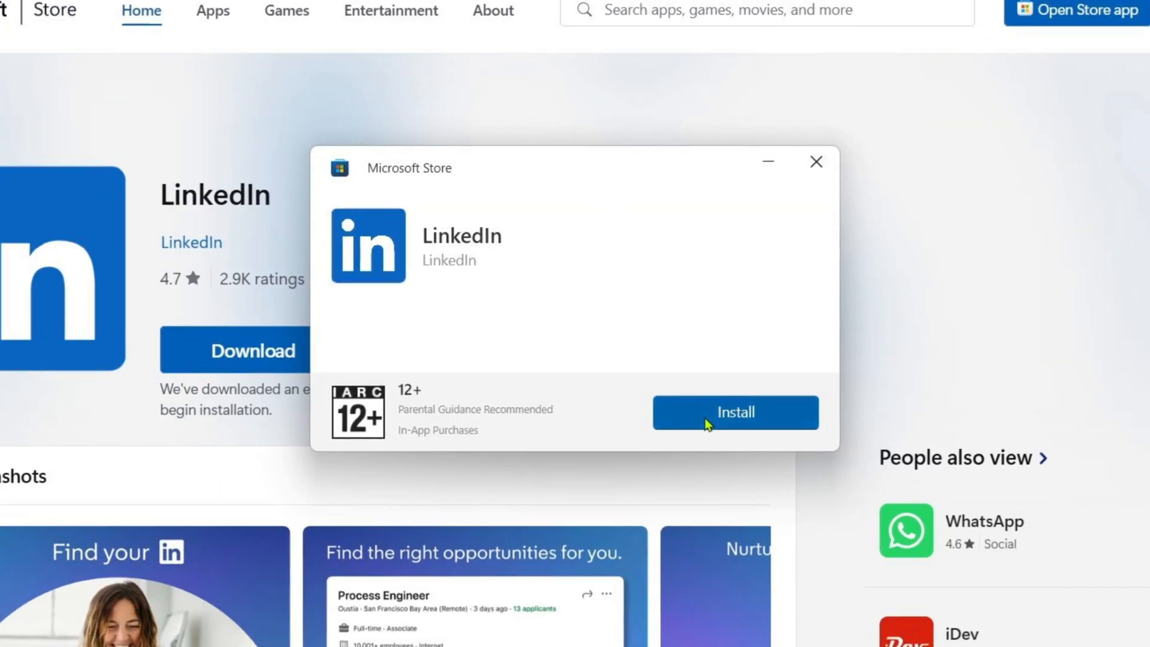
# - Install LinkedIn from the store dialog and let it launch to its sign-in screen
pyautogui.click(734, 412)
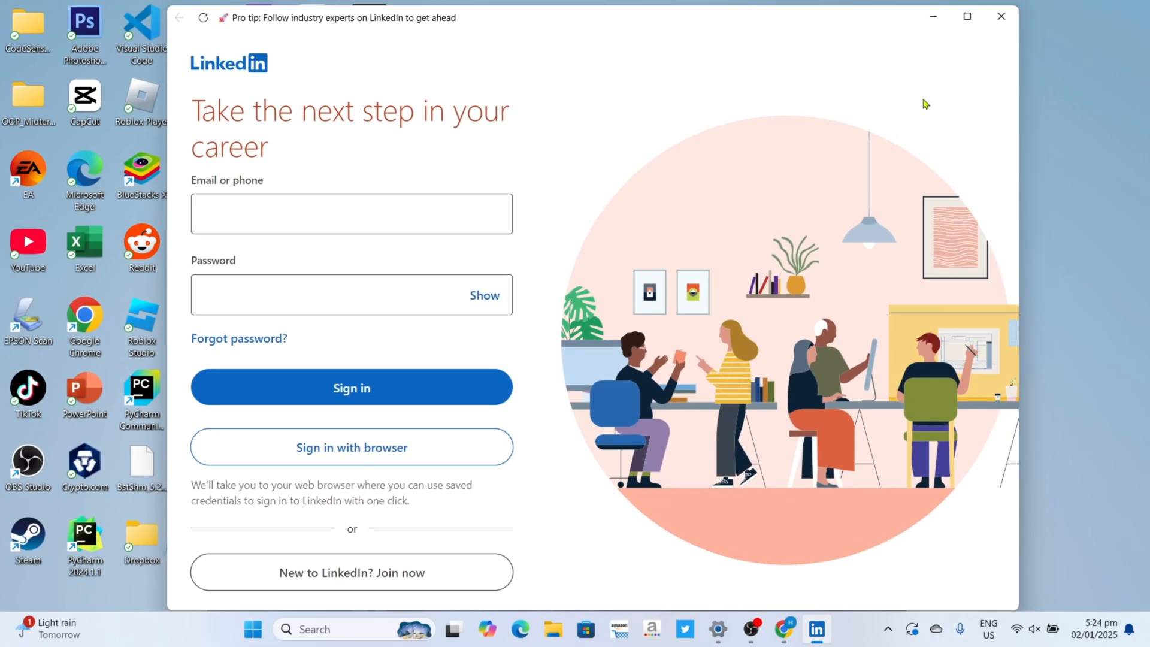
# - Close the LinkedIn sign-in window to return to the Windows desktop
pyautogui.click(999, 15)
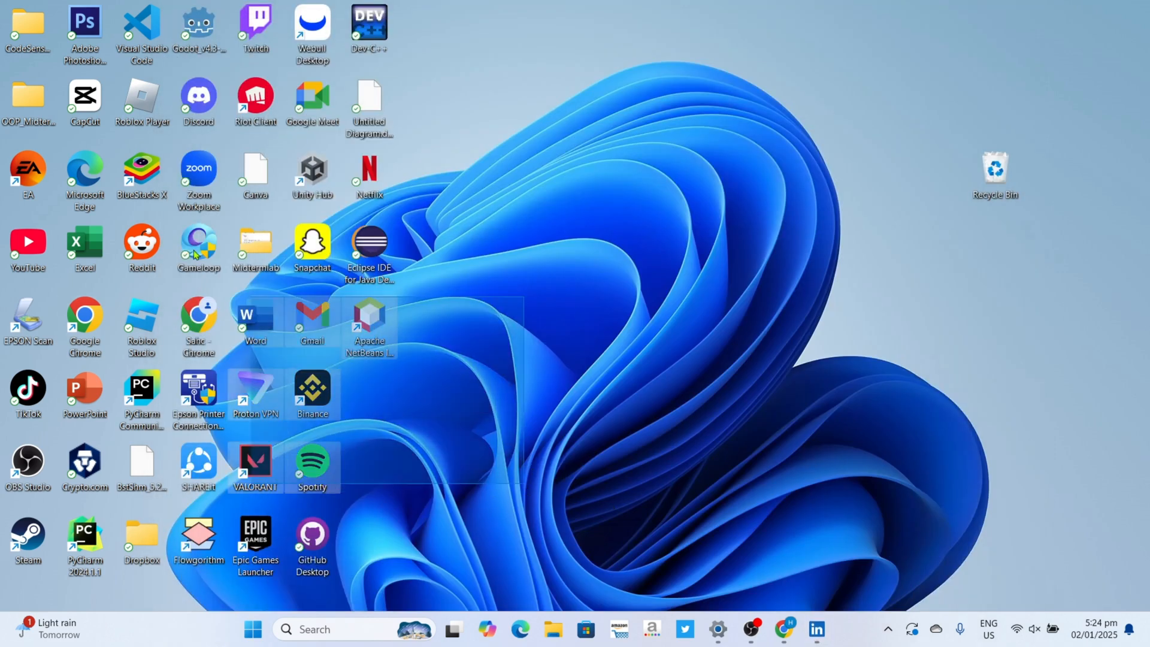
pyautogui.moveTo(369, 312)
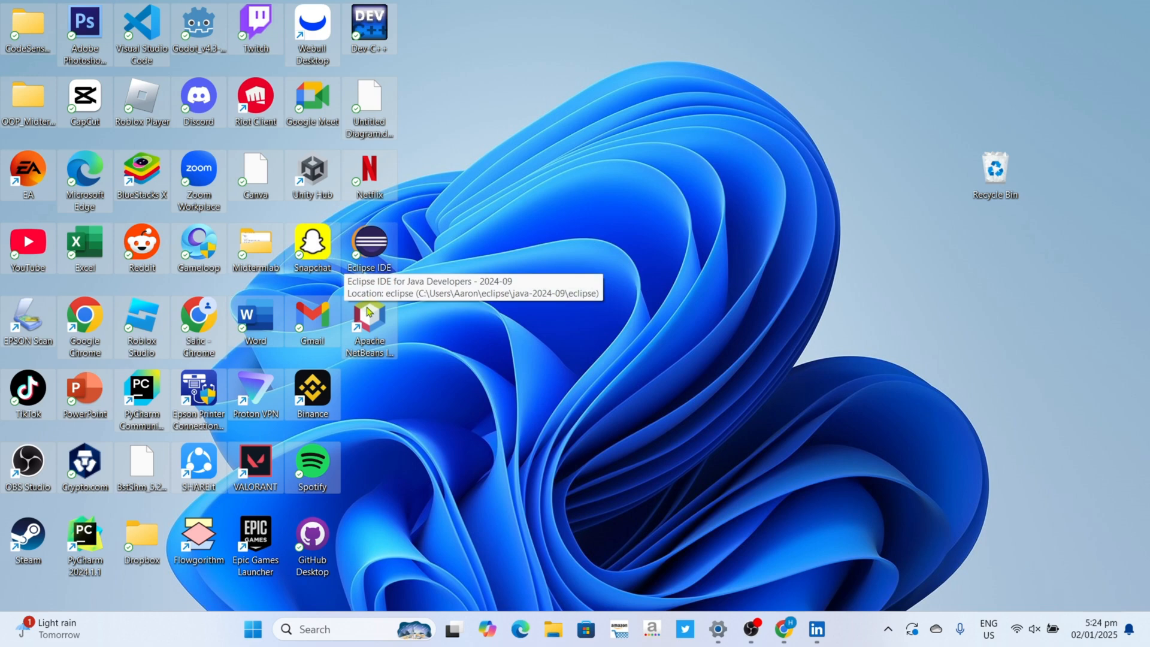
pyautogui.moveTo(841, 585)
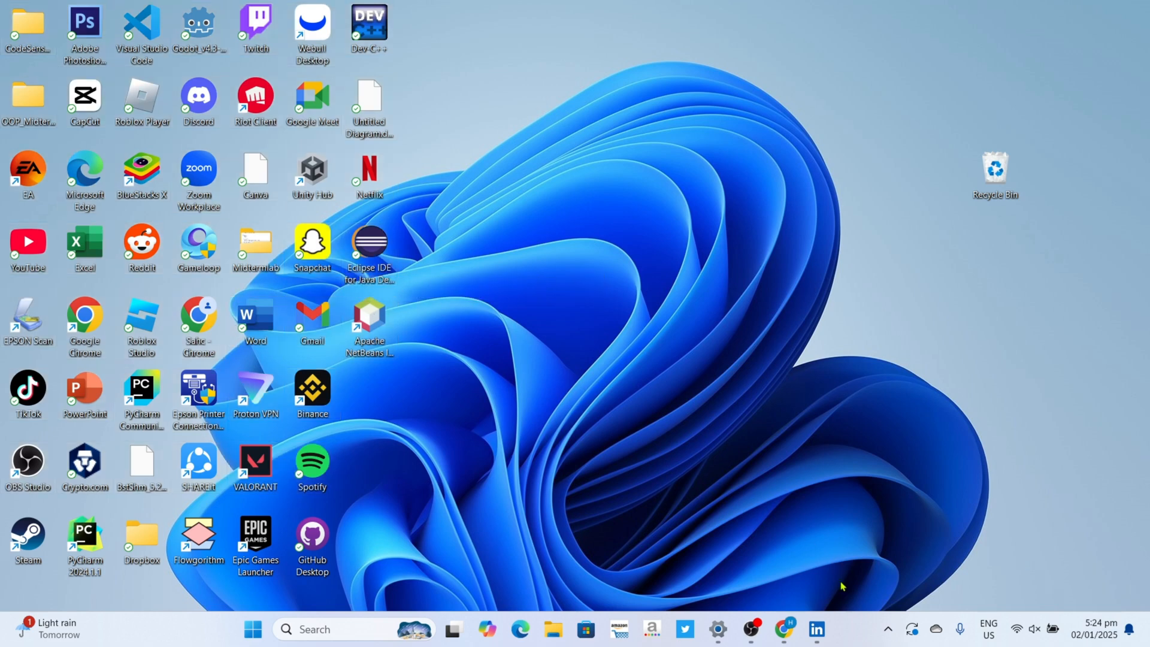